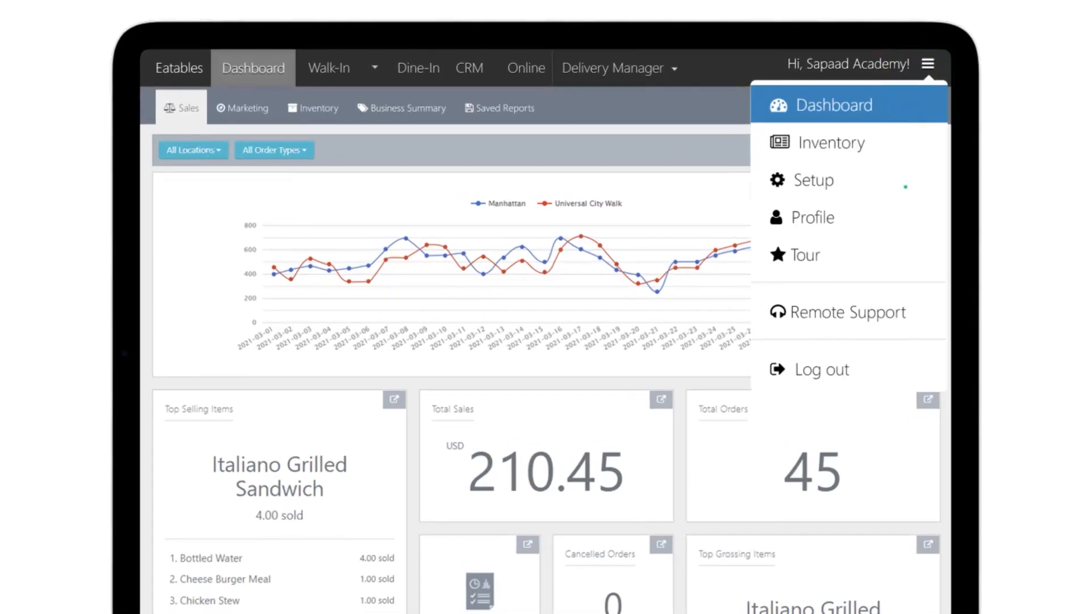
Go to Setup and open Global Settings to view the Order Cancellation Reasons list
{"action": "left_click", "coordinate": [812, 179]}
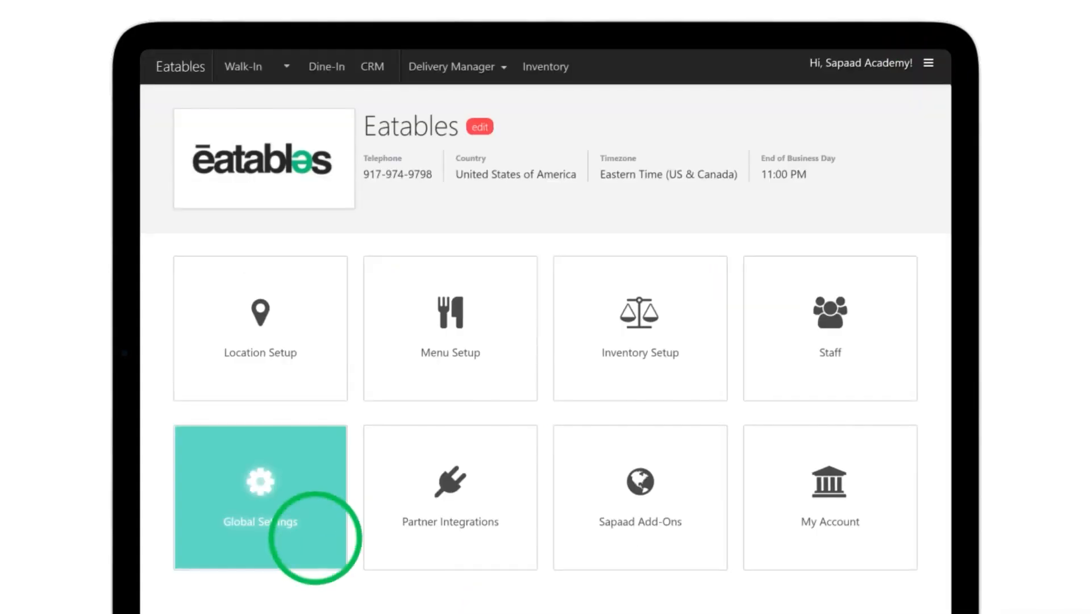
{"action": "left_click", "coordinate": [260, 497]}
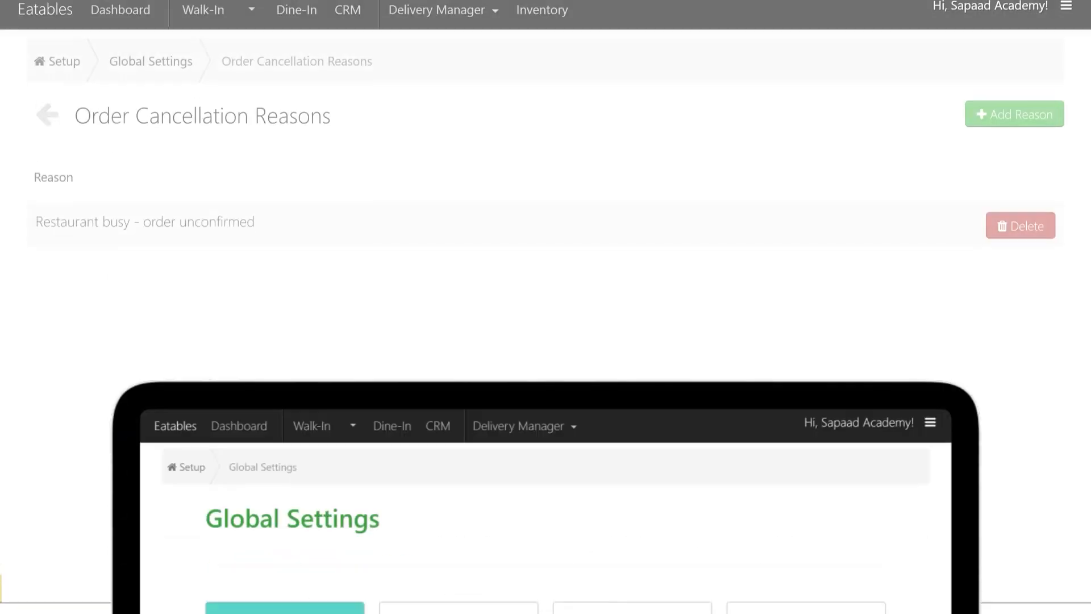
Add and save the cancellation reason 'Customer changed their mind'
{"action": "left_click", "coordinate": [1014, 114]}
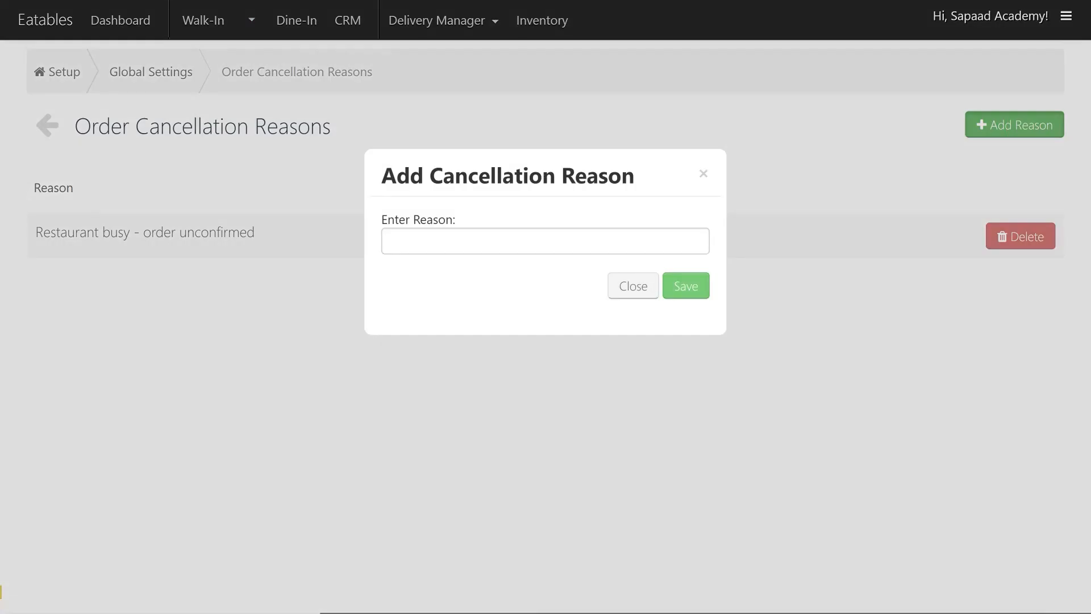
{"action": "left_click", "coordinate": [545, 241]}
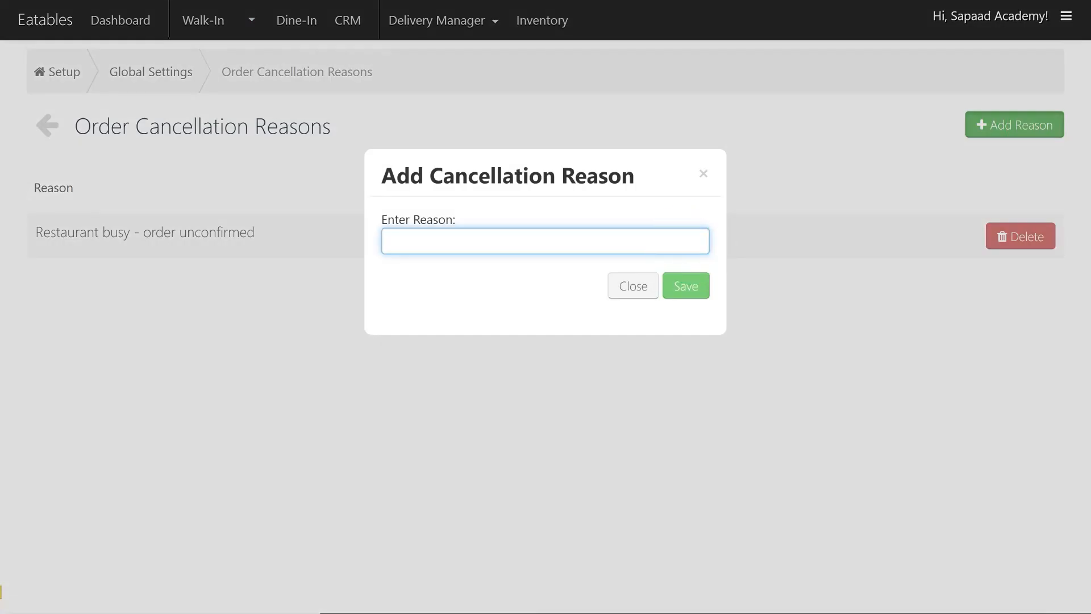
{"action": "left_click", "coordinate": [545, 241]}
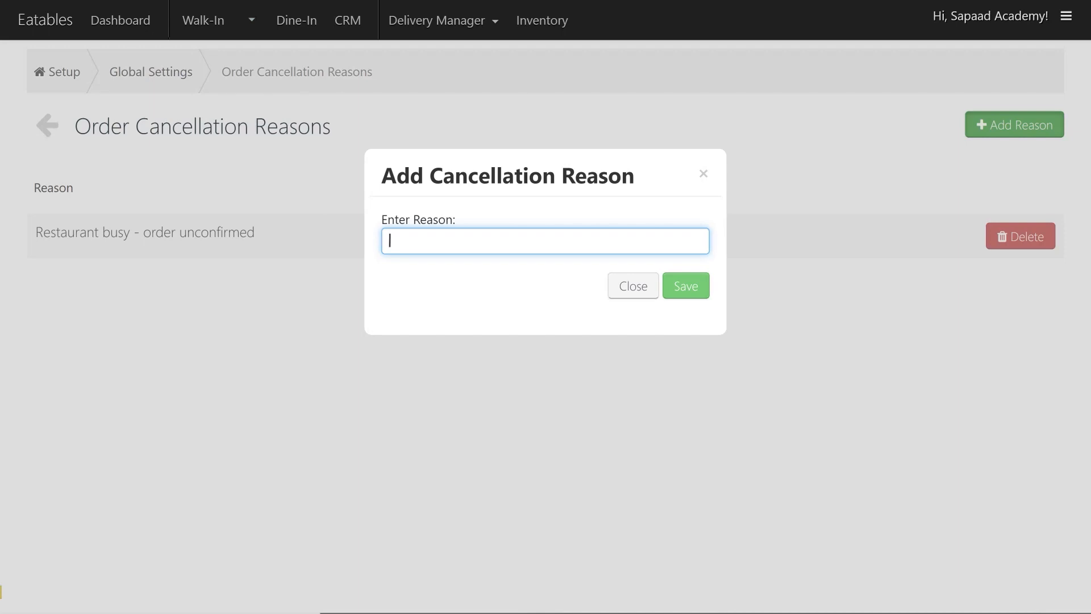
{"action": "type", "text": "Customer changed their mind"}
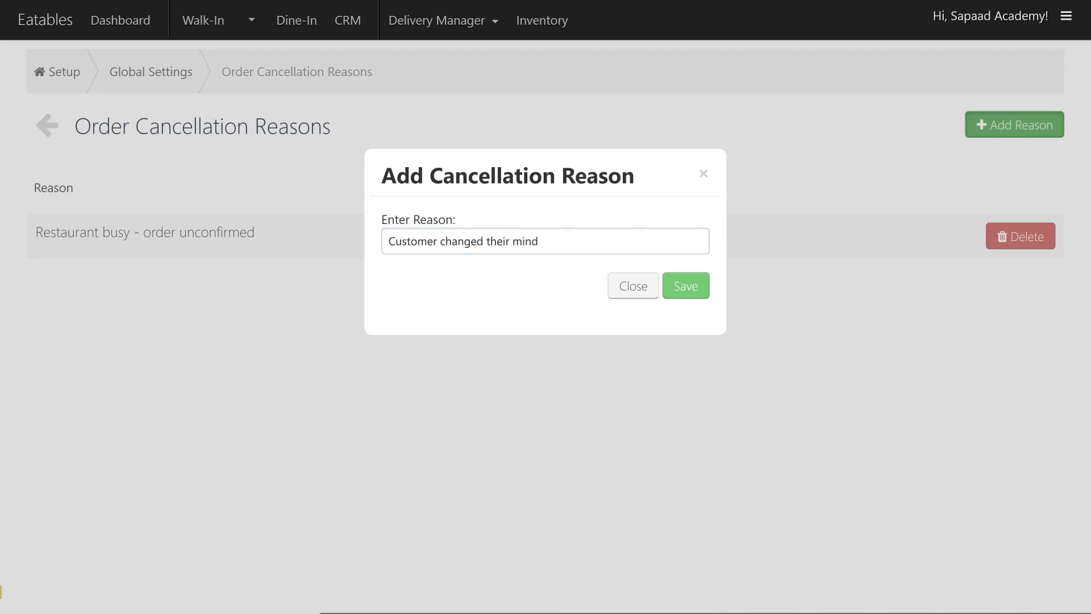
{"action": "left_click", "coordinate": [685, 285]}
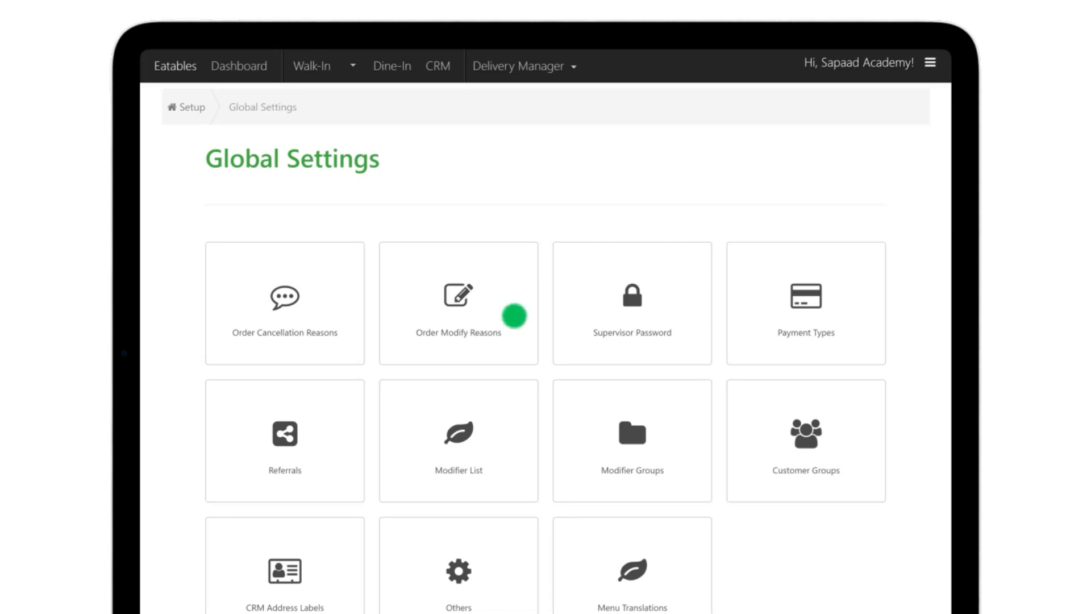
Add and save 'Guest complaint' under Order Modify Reasons
{"action": "left_click", "coordinate": [458, 304]}
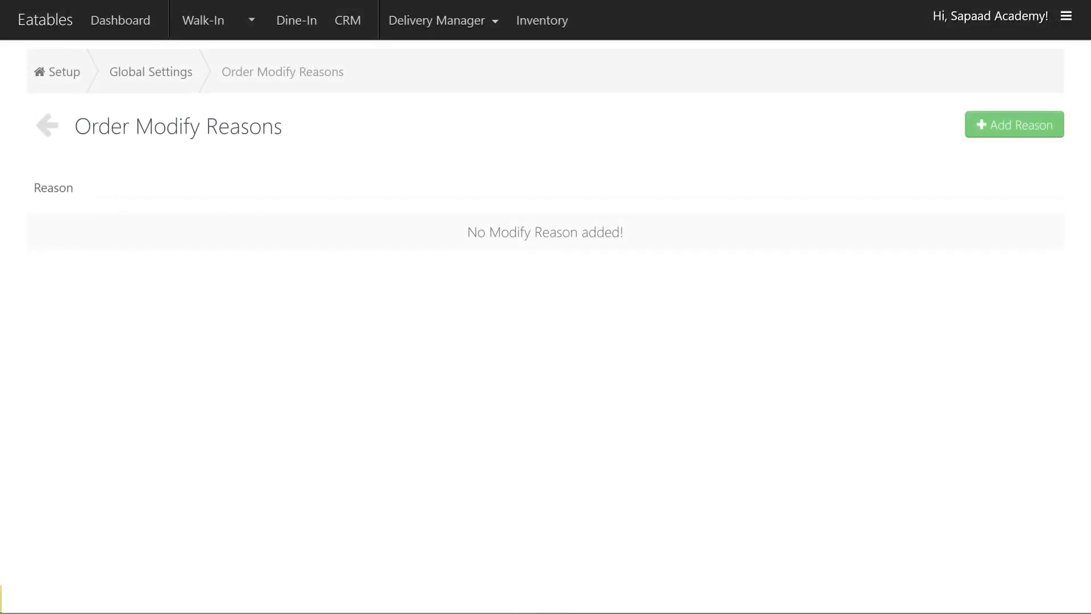
{"action": "left_click", "coordinate": [1013, 125]}
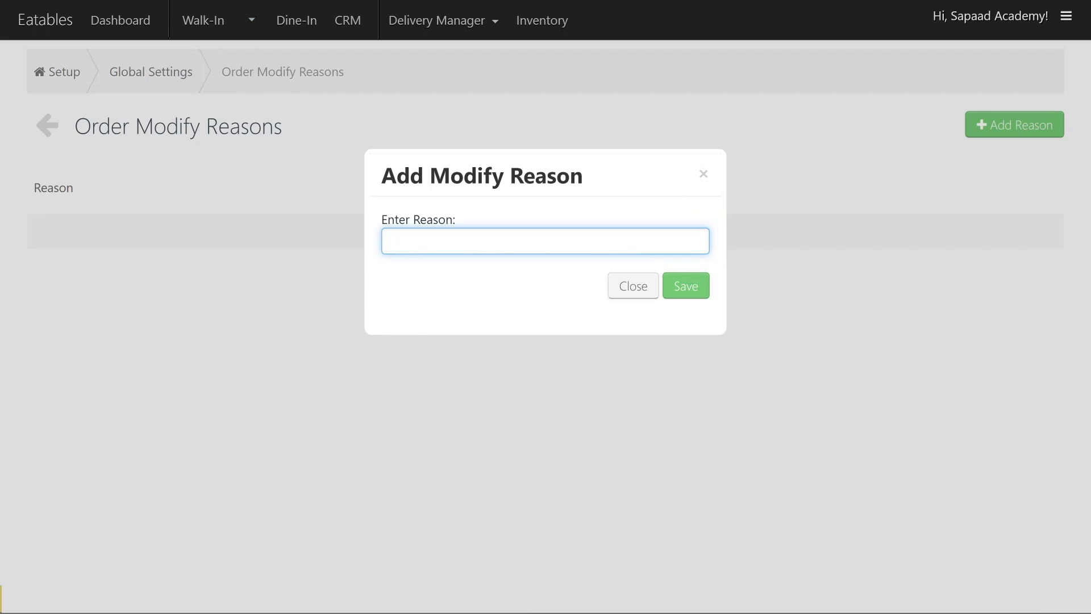
{"action": "type", "text": "Guest"}
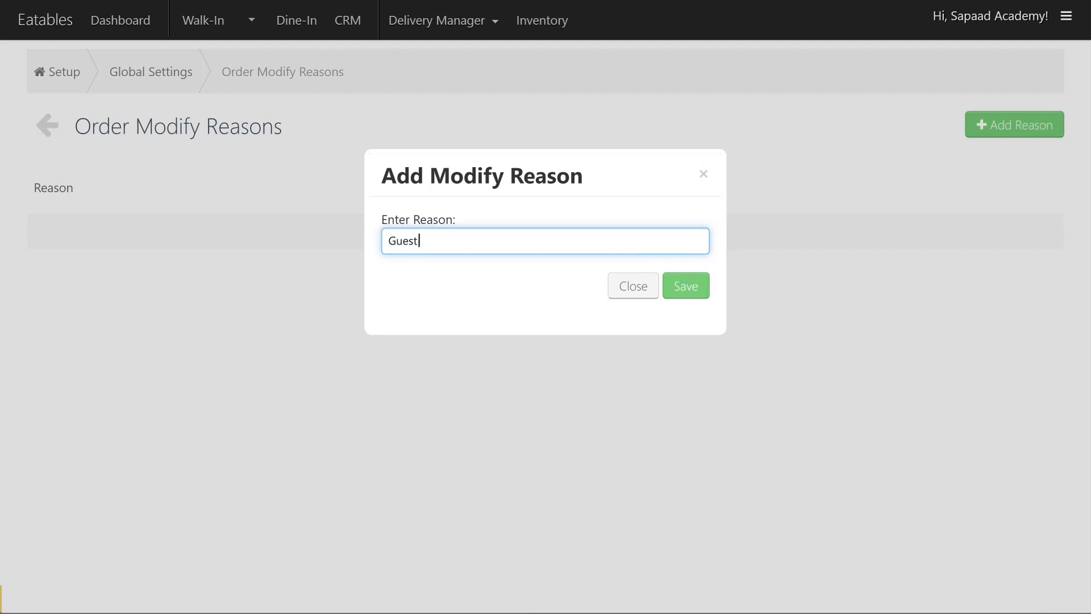
{"action": "type", "text": "complaint"}
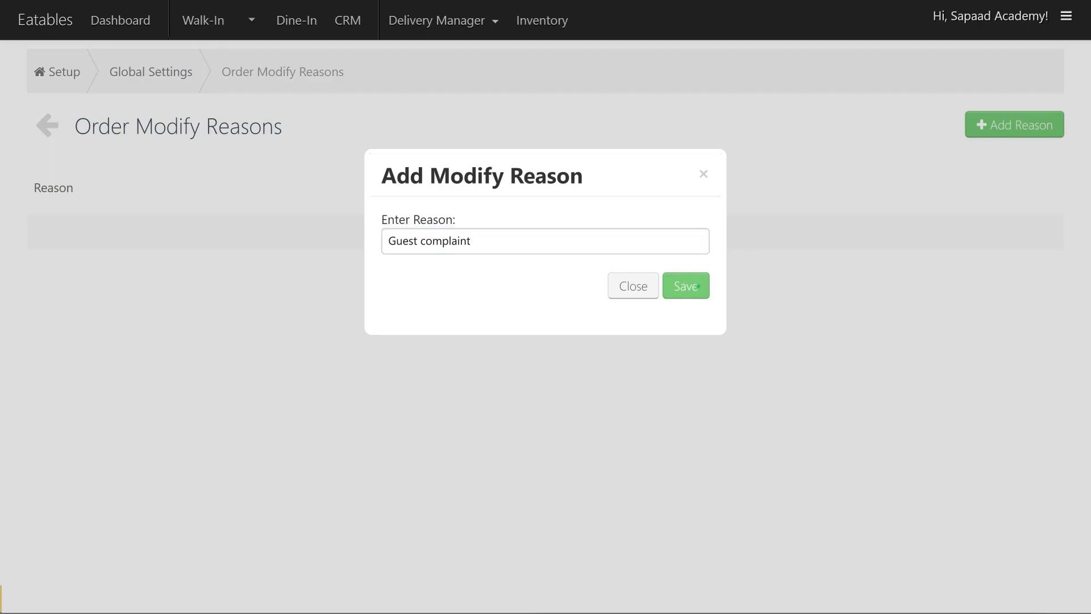
{"action": "left_click", "coordinate": [684, 285]}
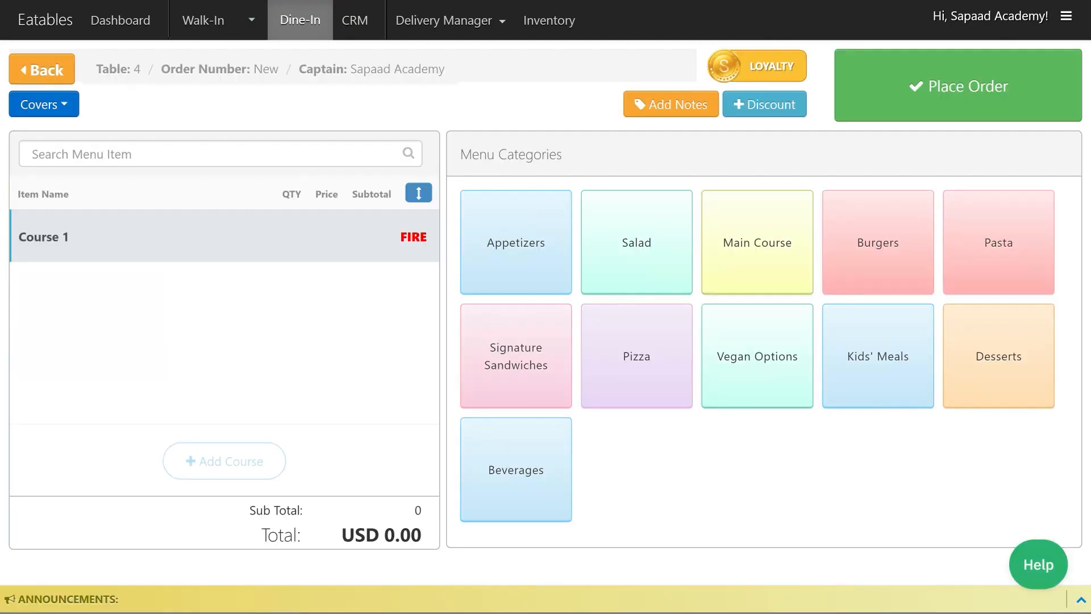
Add Cheese Platter as first course and Baked Salmon as second course to table 4
{"action": "left_click", "coordinate": [877, 247]}
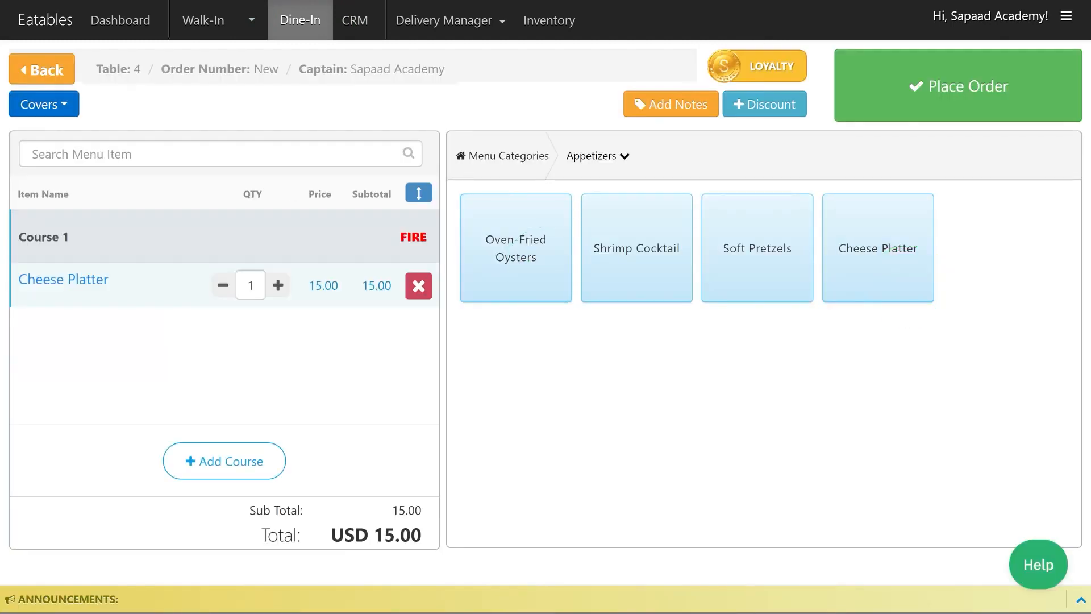
{"action": "left_click", "coordinate": [224, 459]}
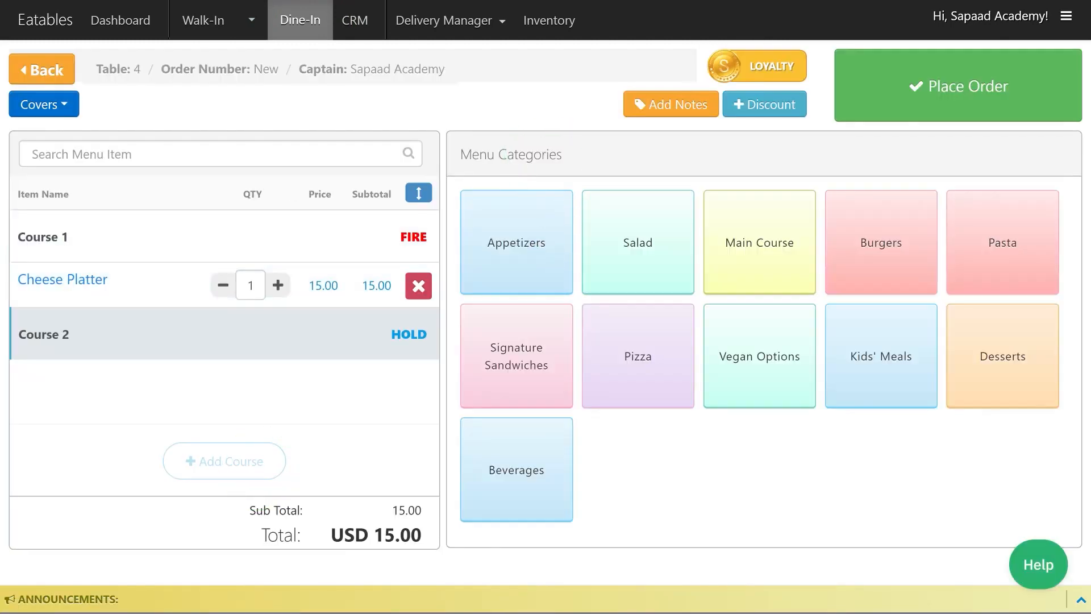
{"action": "left_click", "coordinate": [758, 242]}
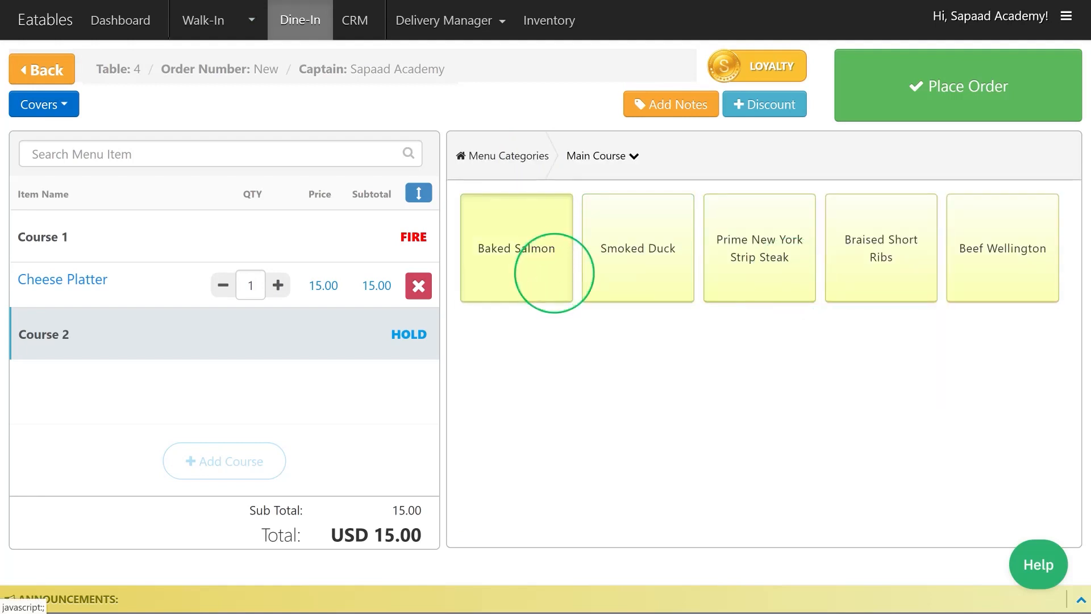
{"action": "left_click", "coordinate": [516, 248]}
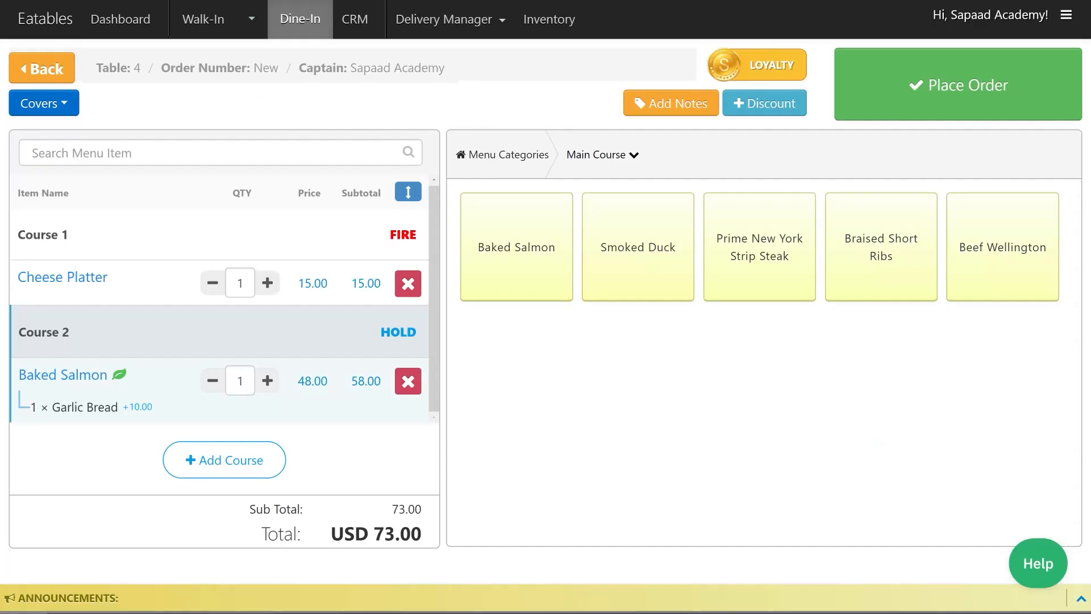
{"action": "left_click", "coordinate": [43, 105]}
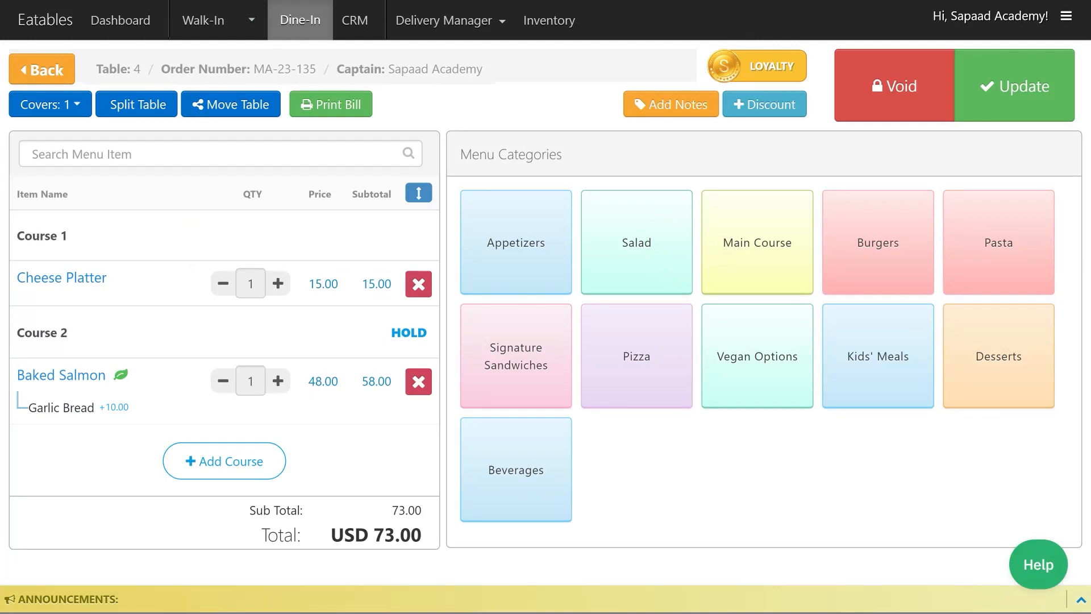
Remove Cheese Platter citing Guest complaint, marked Wasted with supervisor password, then reopen table 4
{"action": "left_click", "coordinate": [1015, 86]}
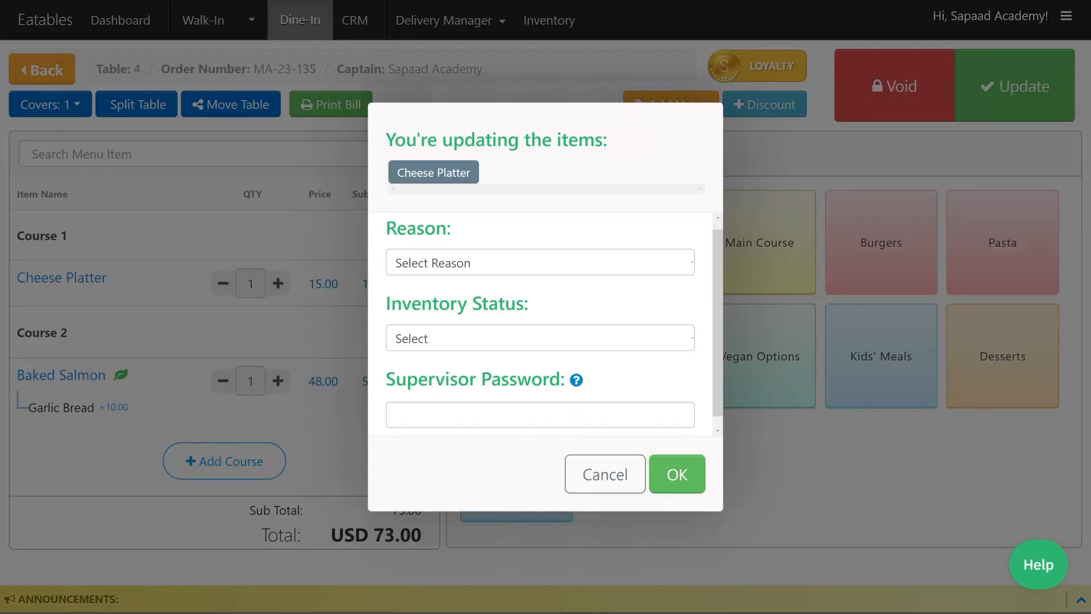
{"action": "left_click", "coordinate": [540, 262]}
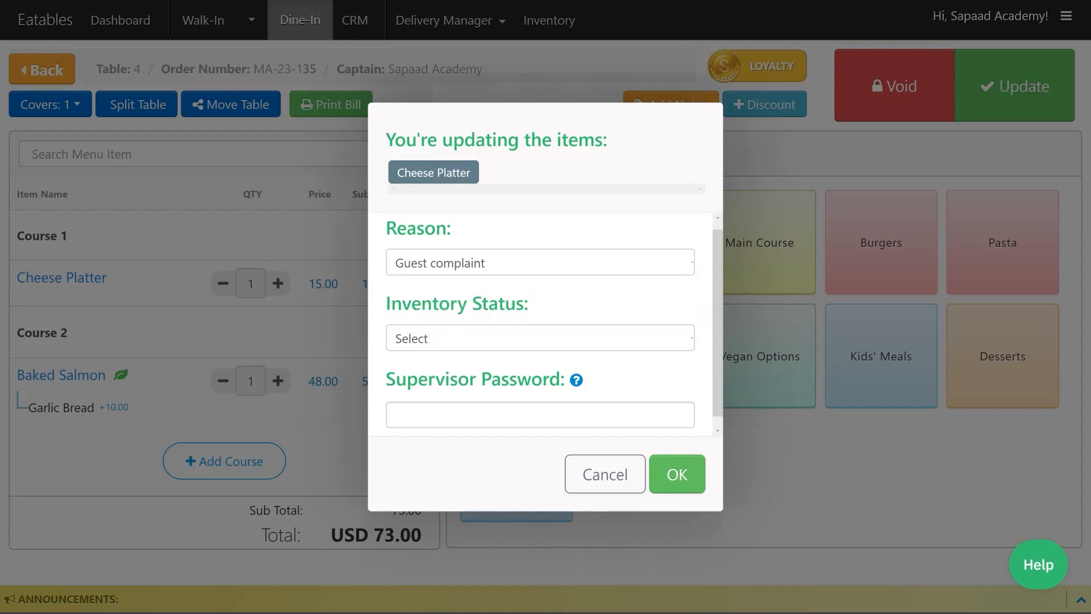
{"action": "left_click", "coordinate": [540, 338]}
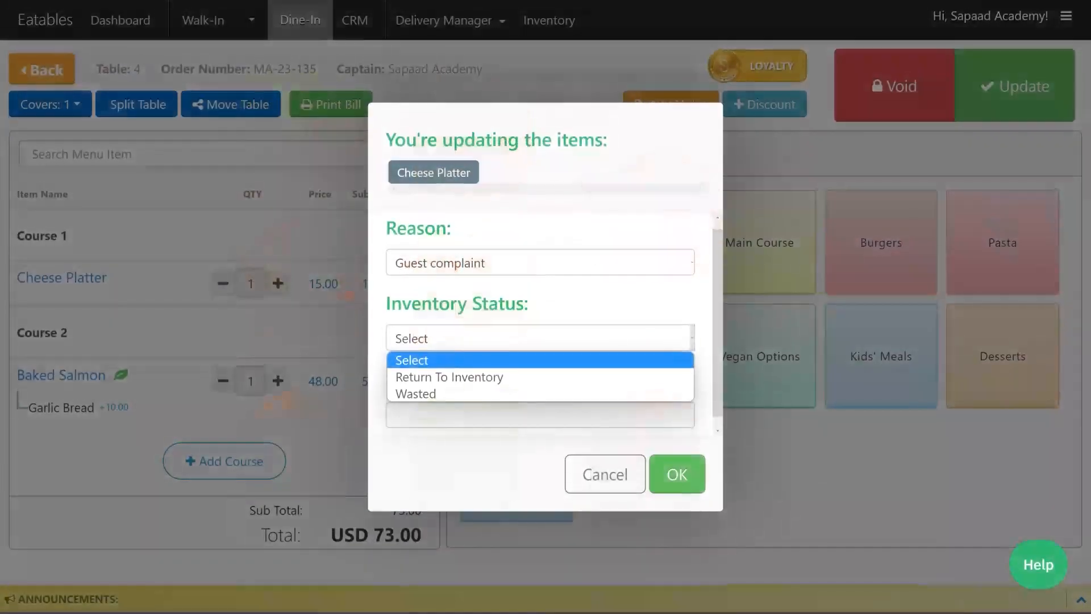
{"action": "left_click", "coordinate": [414, 393]}
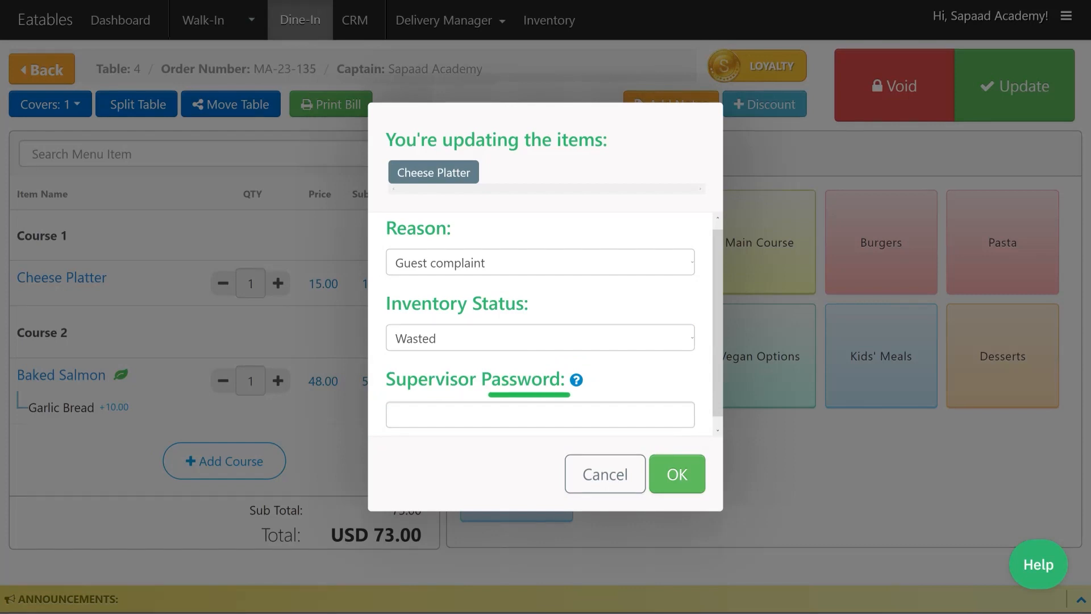
{"action": "type", "text": "•••••"}
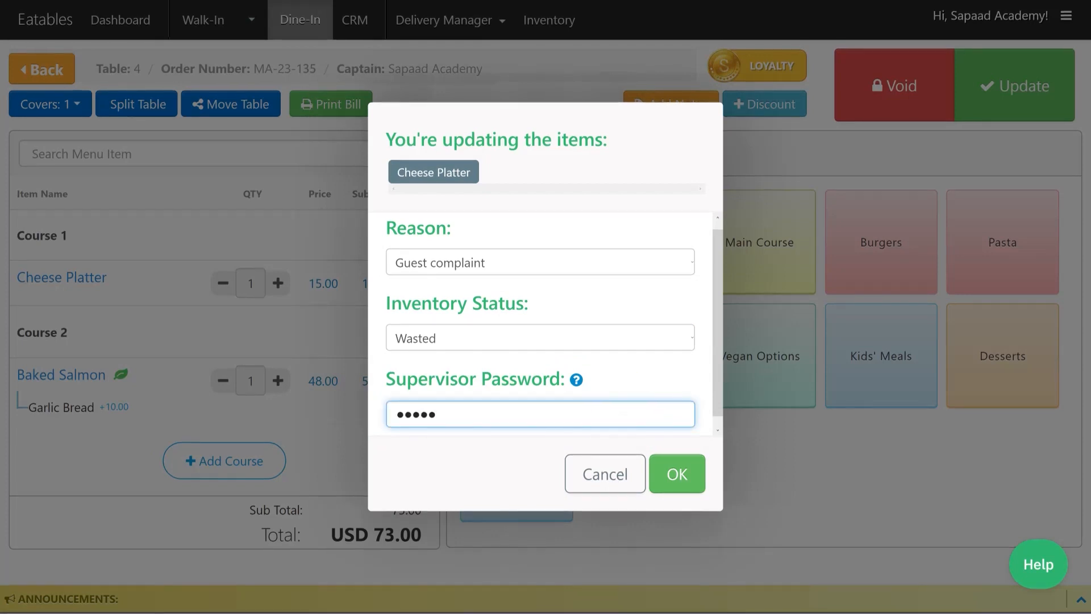
{"action": "left_click", "coordinate": [675, 474]}
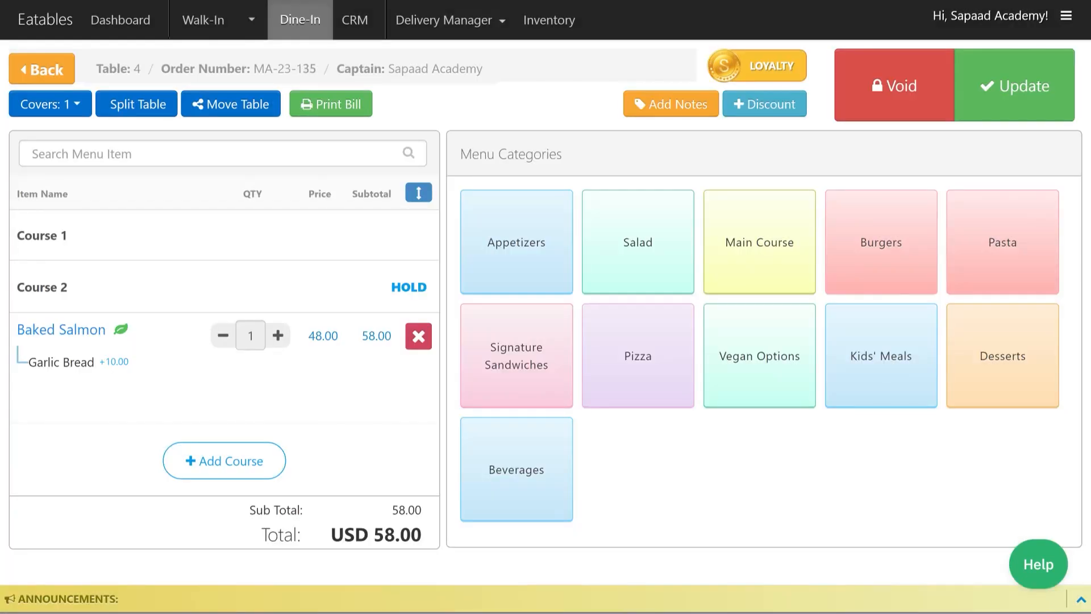
{"action": "left_click", "coordinate": [1014, 86]}
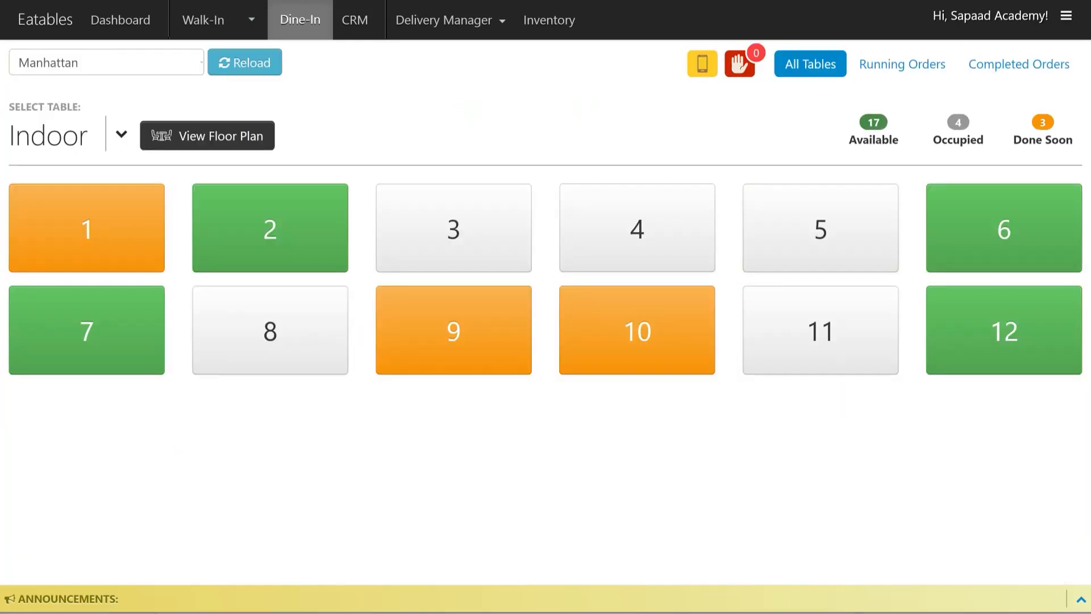
{"action": "left_click", "coordinate": [635, 228]}
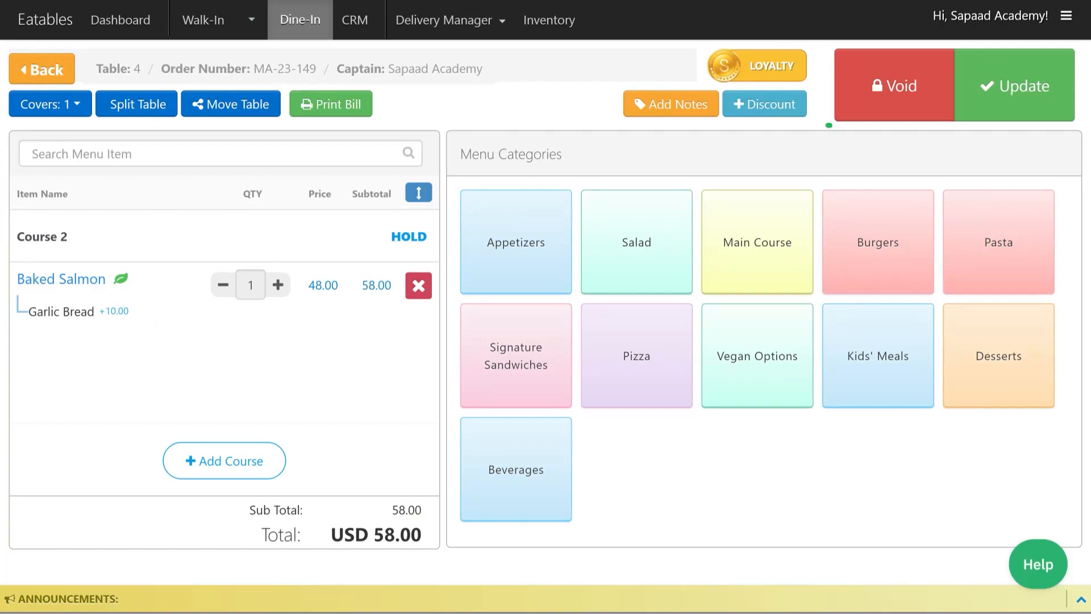
Void table 4's order for 'Customer changed their mind', stock Wasted, confirmed by supervisor password
{"action": "left_click", "coordinate": [894, 86]}
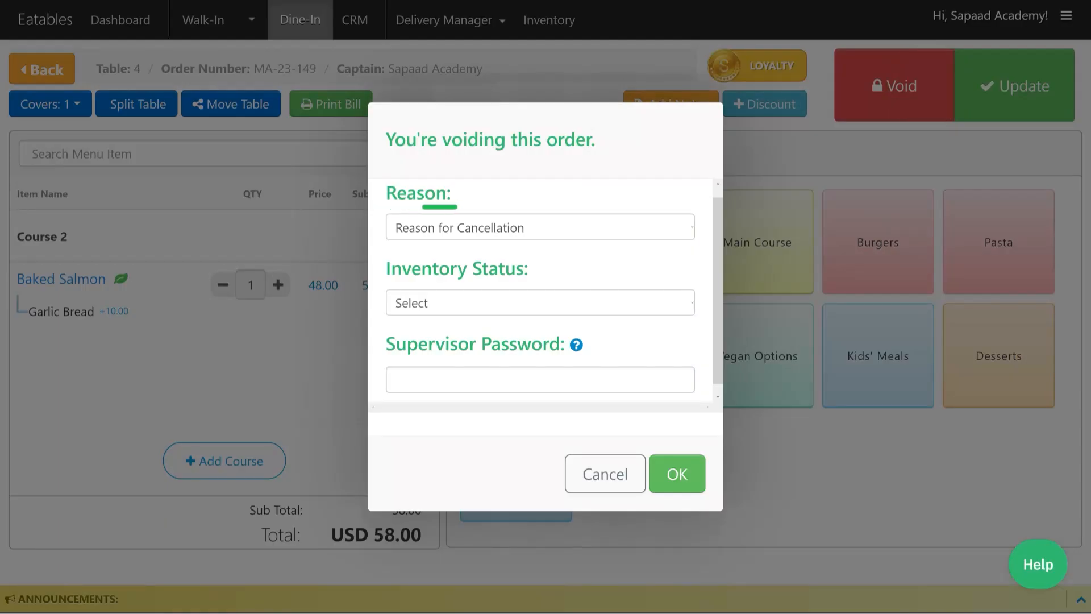
{"action": "left_click", "coordinate": [539, 227]}
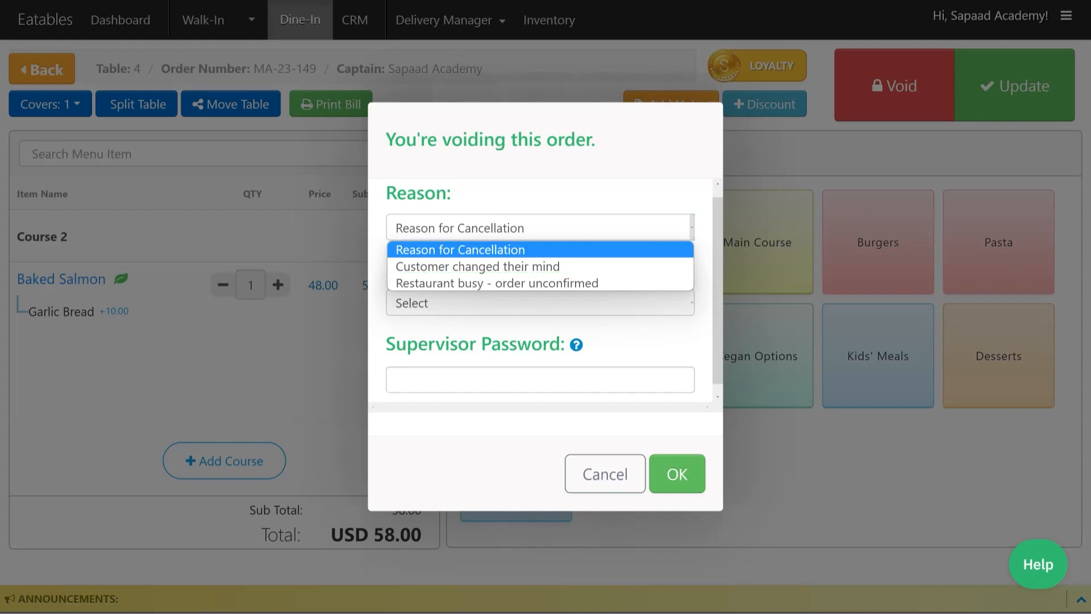
{"action": "left_click", "coordinate": [477, 265]}
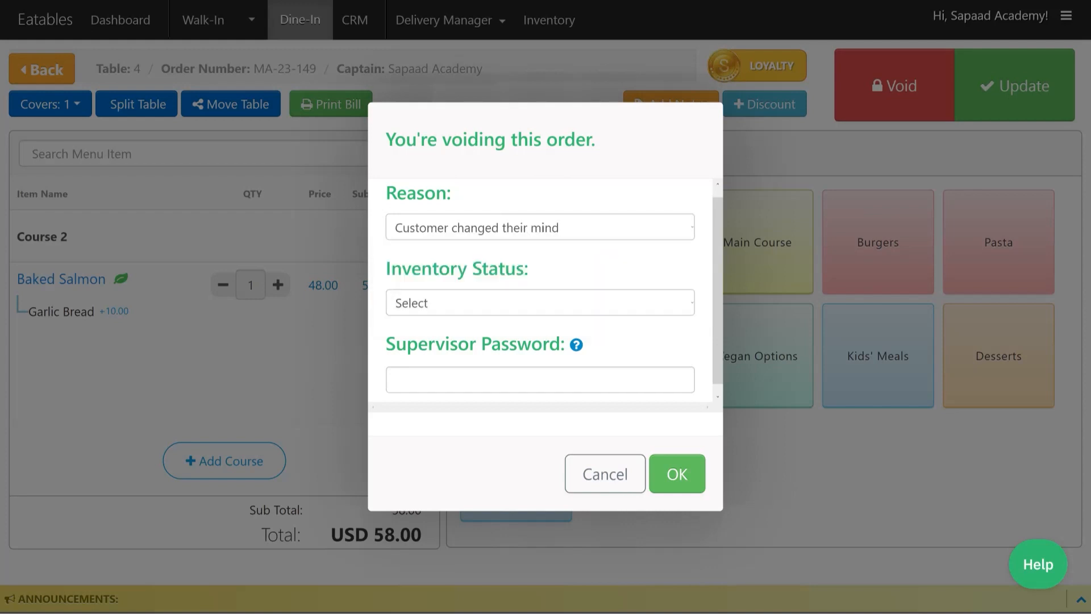
{"action": "left_click", "coordinate": [540, 302]}
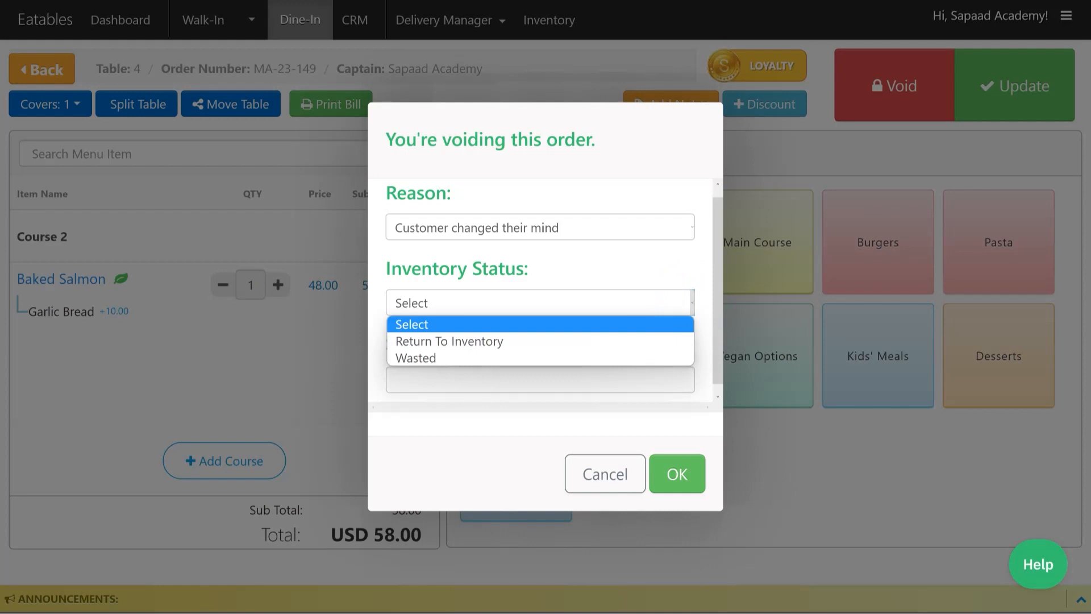
{"action": "left_click", "coordinate": [415, 357]}
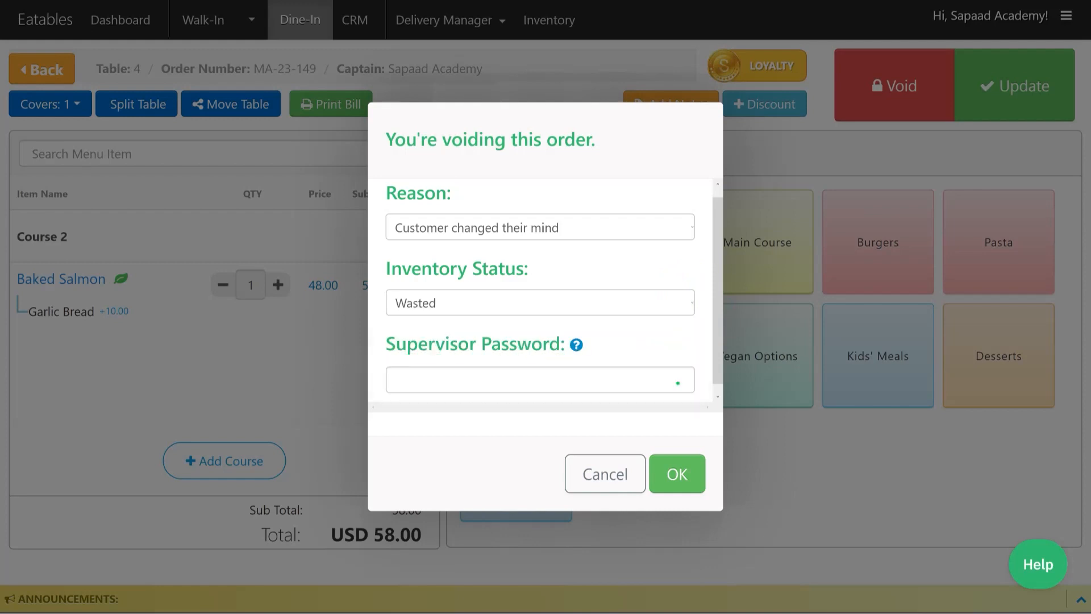
{"action": "type", "text": "•••••"}
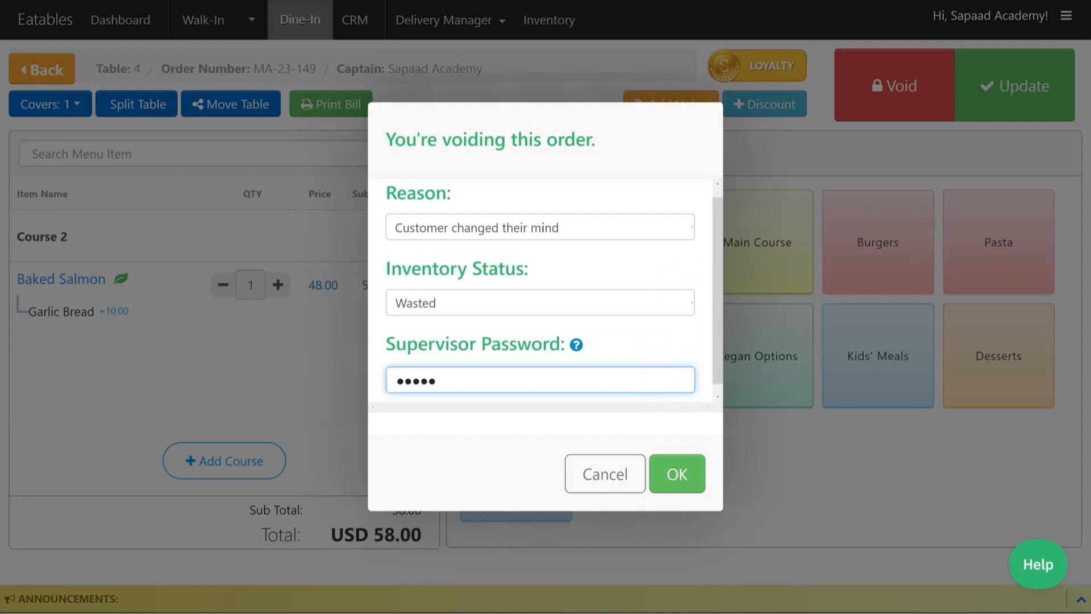
{"action": "left_click", "coordinate": [676, 474]}
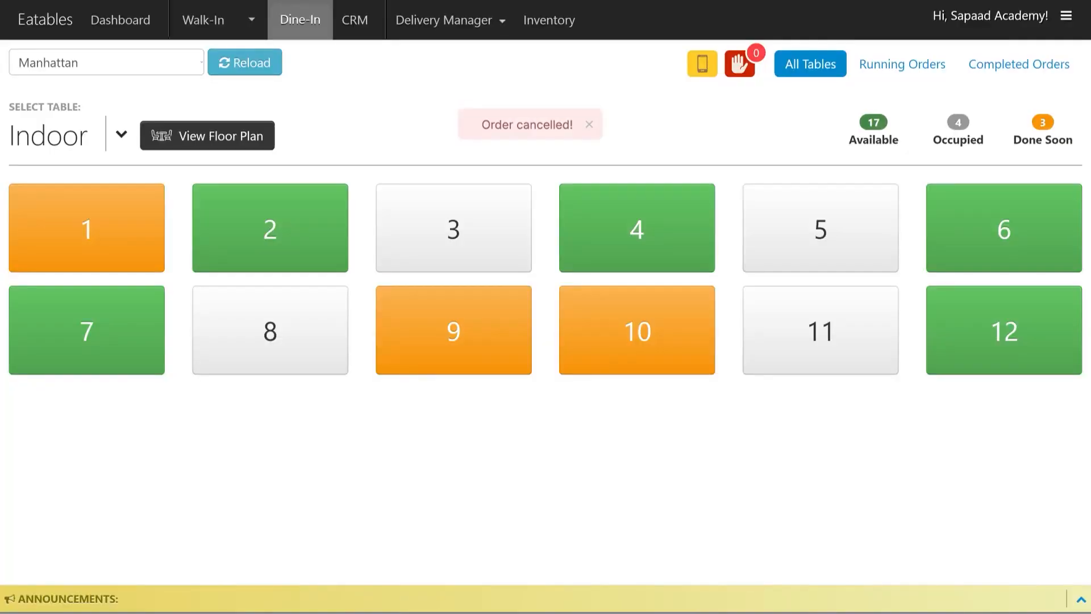